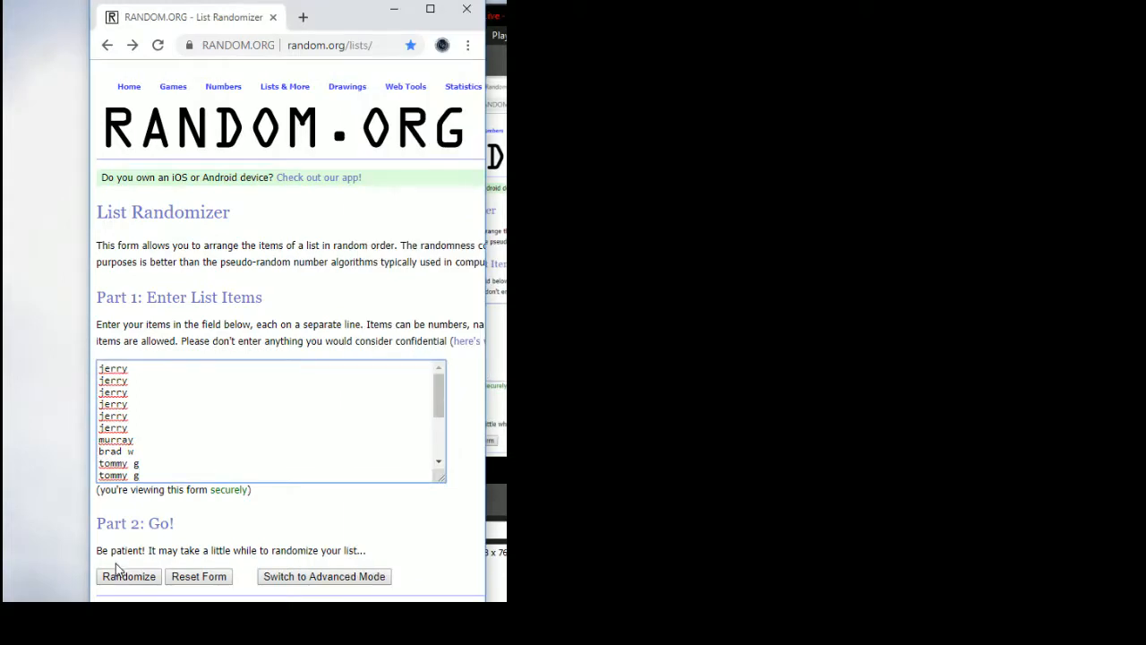
Randomize the 19-name list again, reaching its ninth shuffle.
{"action": "left_click", "coordinate": [128, 576]}
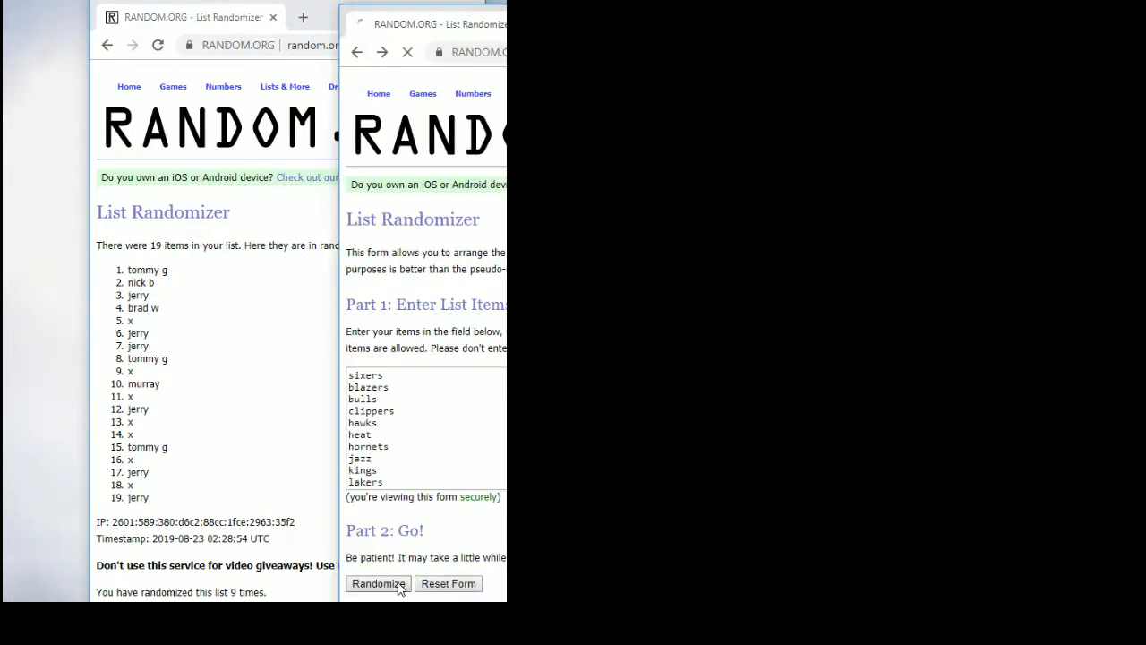
Randomize the NBA team list, then reshuffle it with Again! for a third ordering.
{"action": "left_click", "coordinate": [377, 583]}
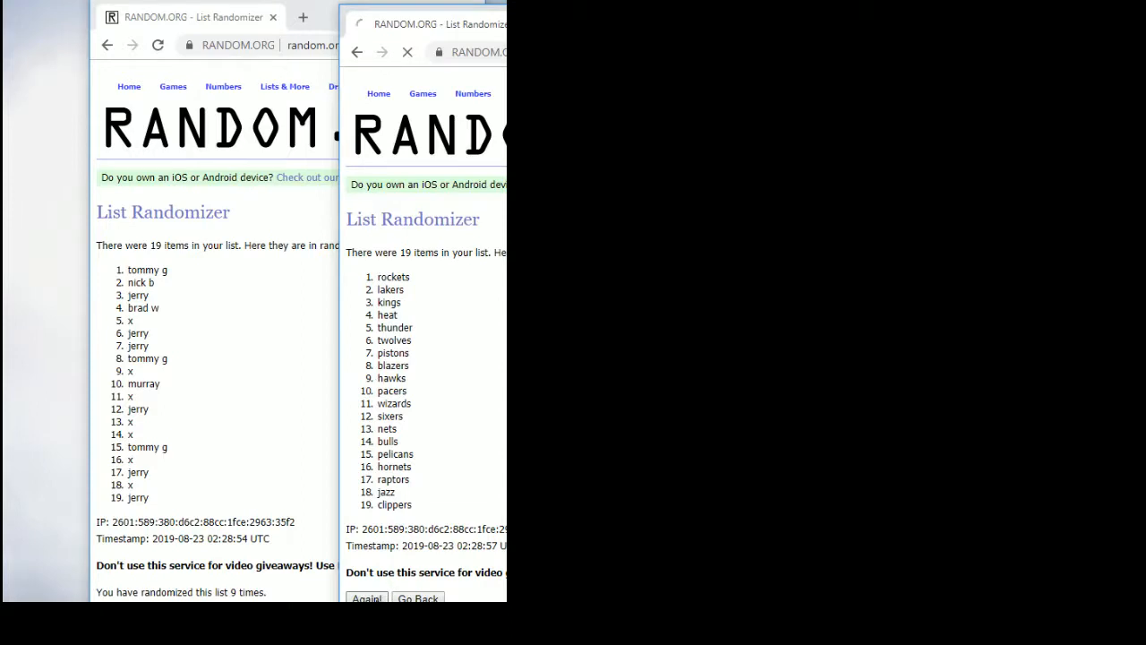
{"action": "left_click", "coordinate": [365, 597]}
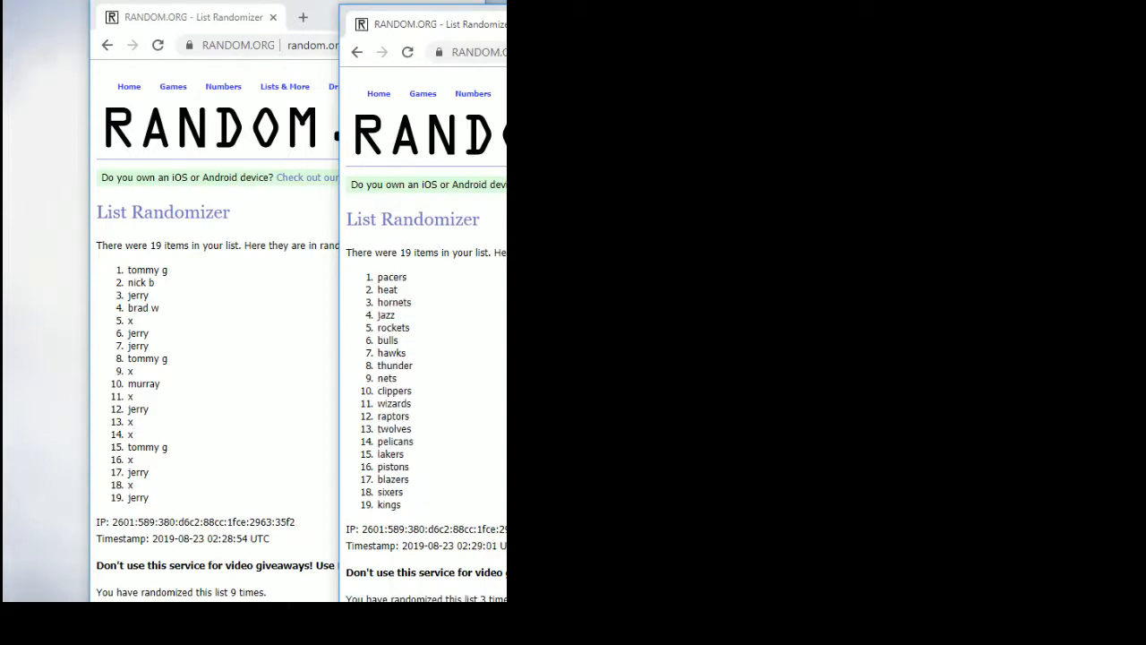